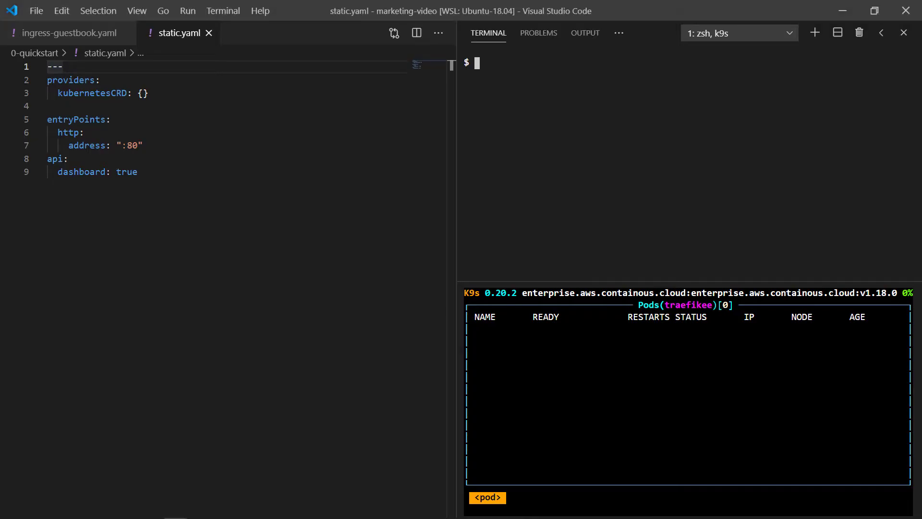
# Create the default-license secret and the default-static-config configmap in the traefikee namespace
pyautogui.write('kubectl delete -f "http://install.enterprise.traefik.io/v2.4"')
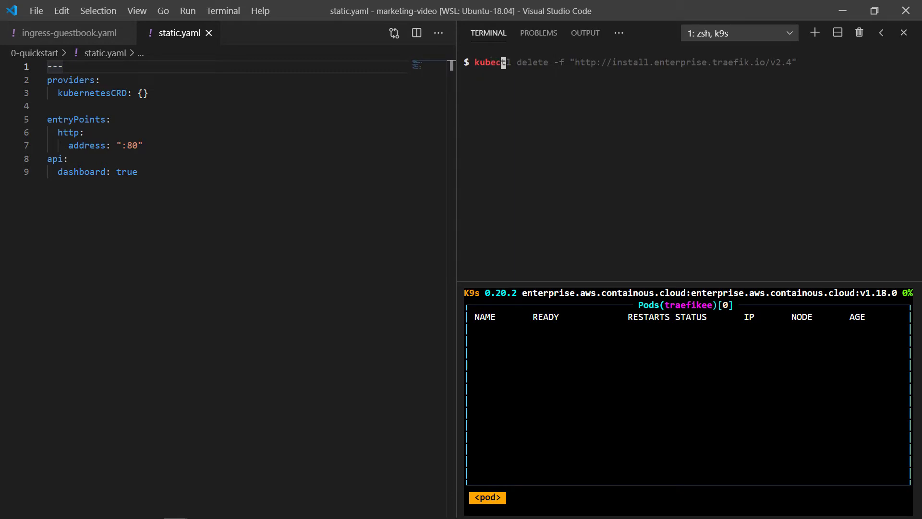
pyautogui.write('kubectl create secret generic default-license --from-literal=license="$TRAEFIKEE_LICENSE" -n traefikee')
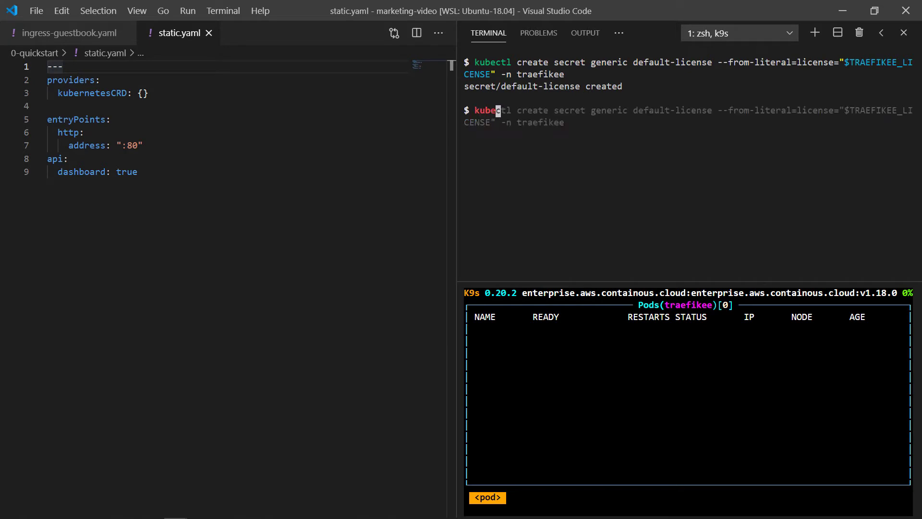
pyautogui.write('kubectl create configmap --from-file=static.yaml default-static-config -n traefikee --dry-run -o yaml | kubectl apply -f -')
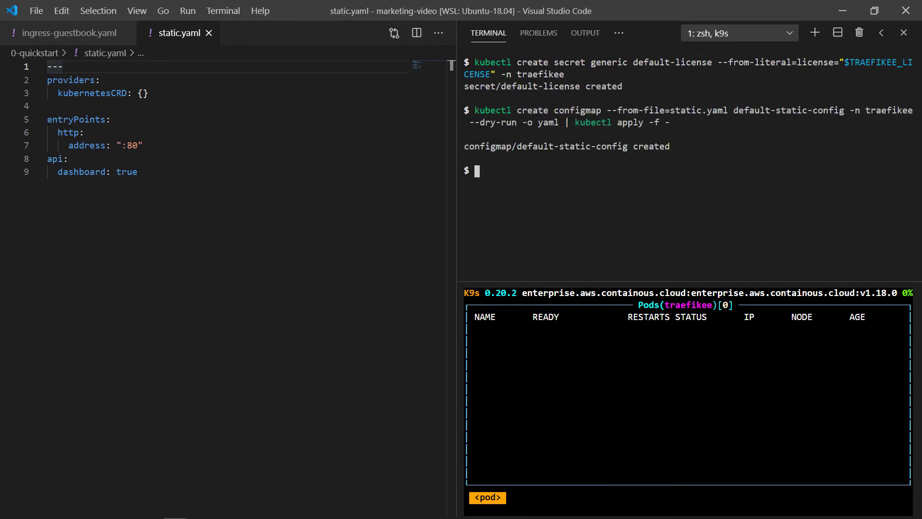
# Apply the install.enterprise.traefik.io/v2.4 manifest to install Traefik Enterprise on the cluster
pyautogui.press('Up')
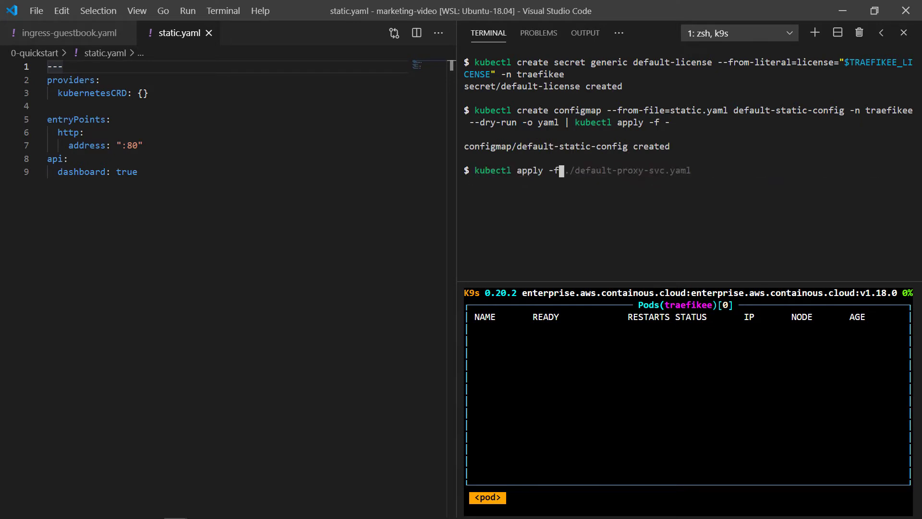
pyautogui.press('Enter')
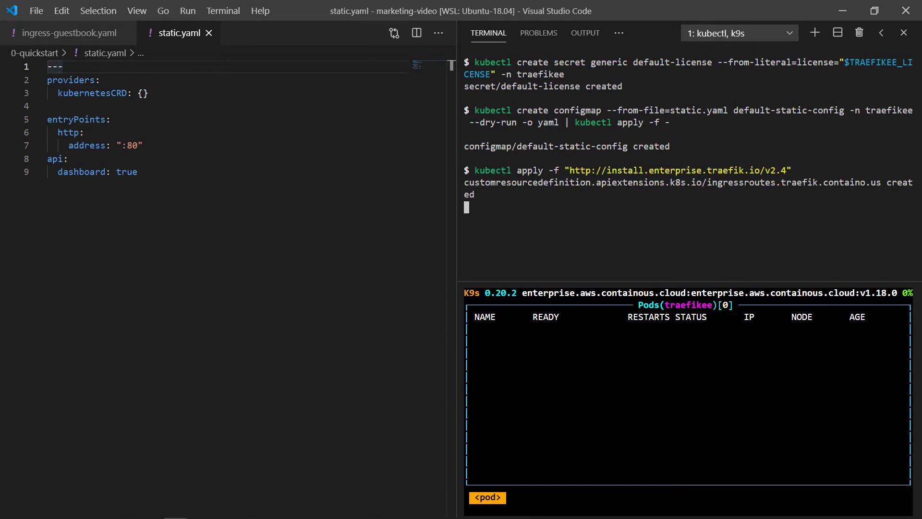
pyautogui.scroll(-3)
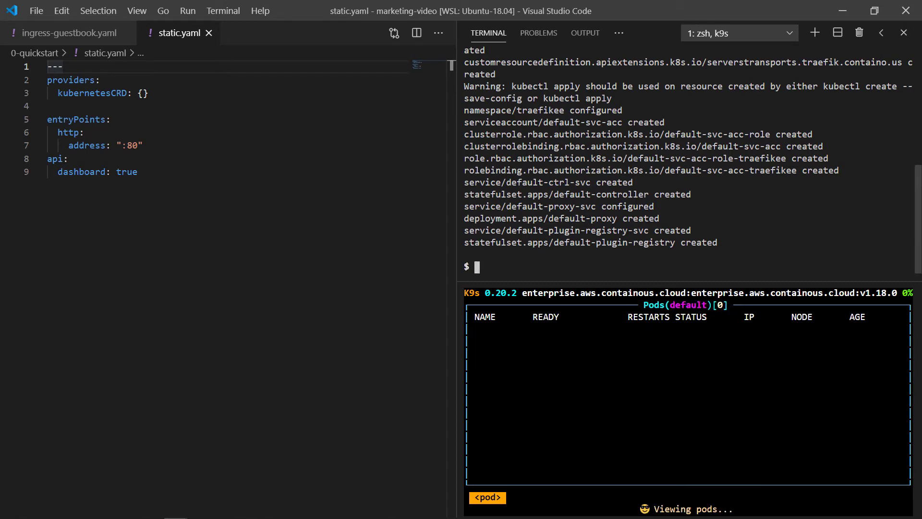
# Deploy the guestbook app from ./app and apply its ingress-guestbook.yaml route
pyautogui.write('kubectl apply -f "http://install.enterprise.traefik.io/v2.4"')
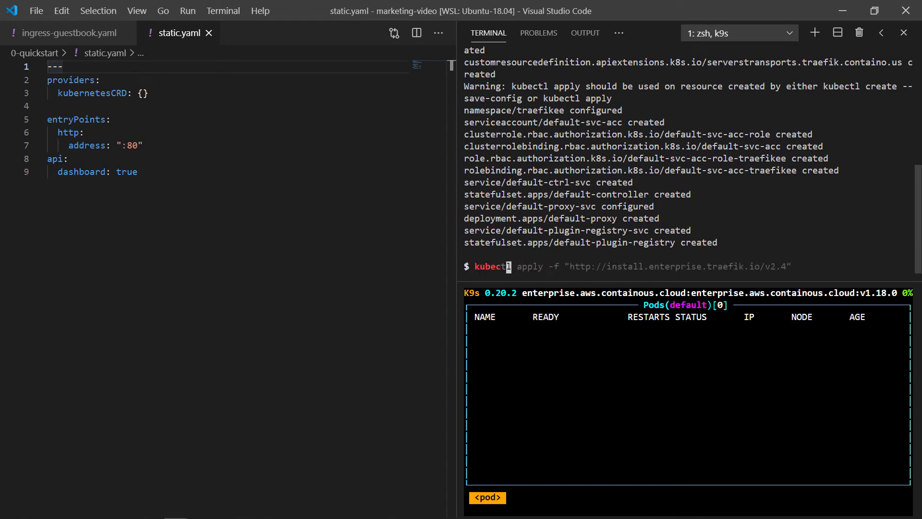
pyautogui.write('./app')
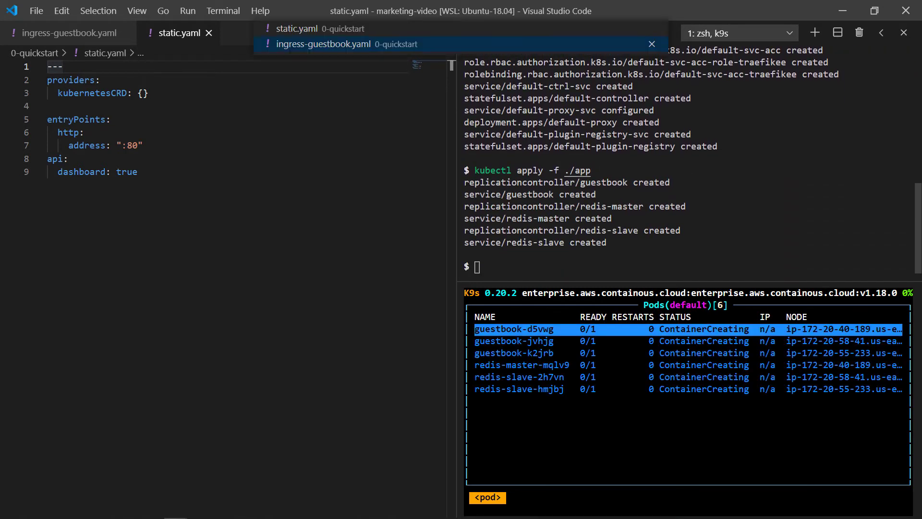
pyautogui.click(322, 44)
pyautogui.write('kubectl appl')
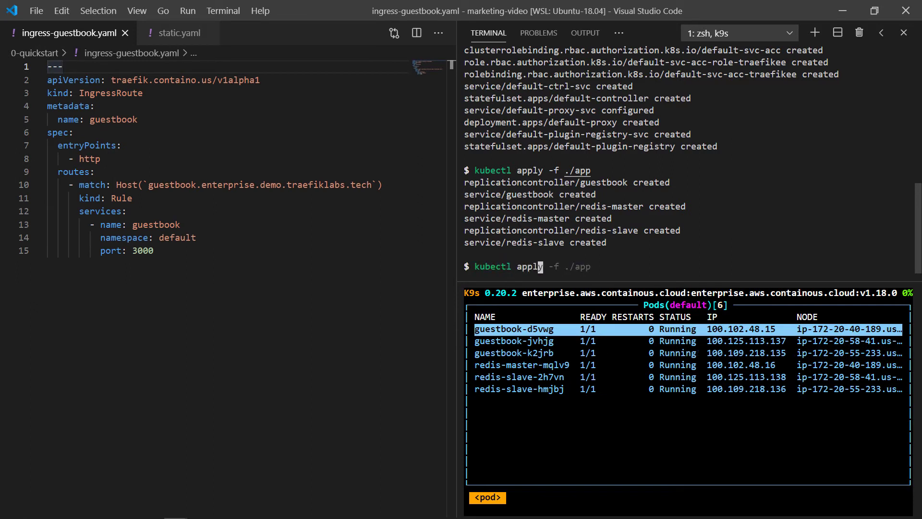
pyautogui.write('./ingress-guestbook.yaml')
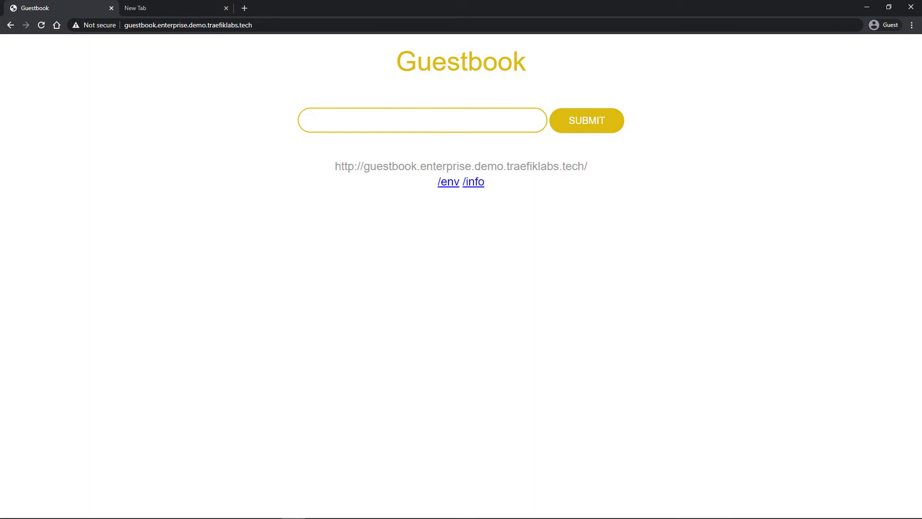
# Post a 'hello world!' entry on the guestbook site
pyautogui.write('hello world!')
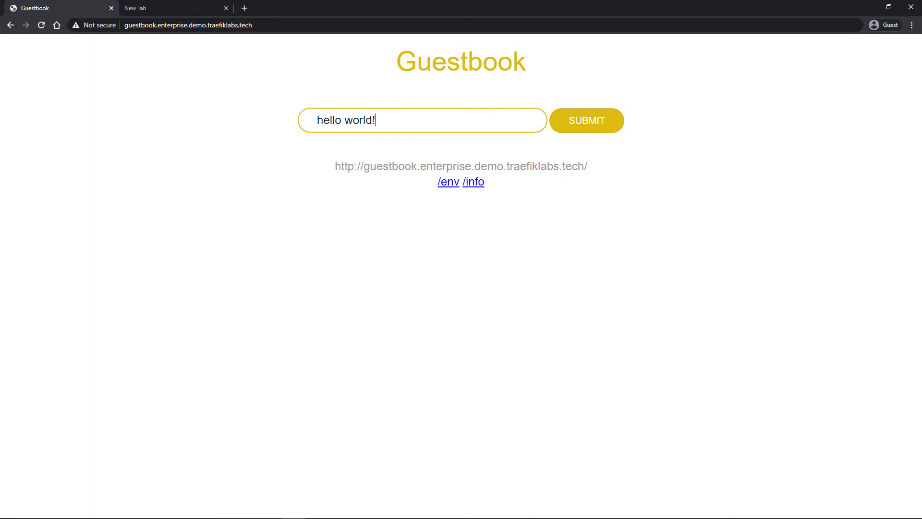
pyautogui.click(586, 120)
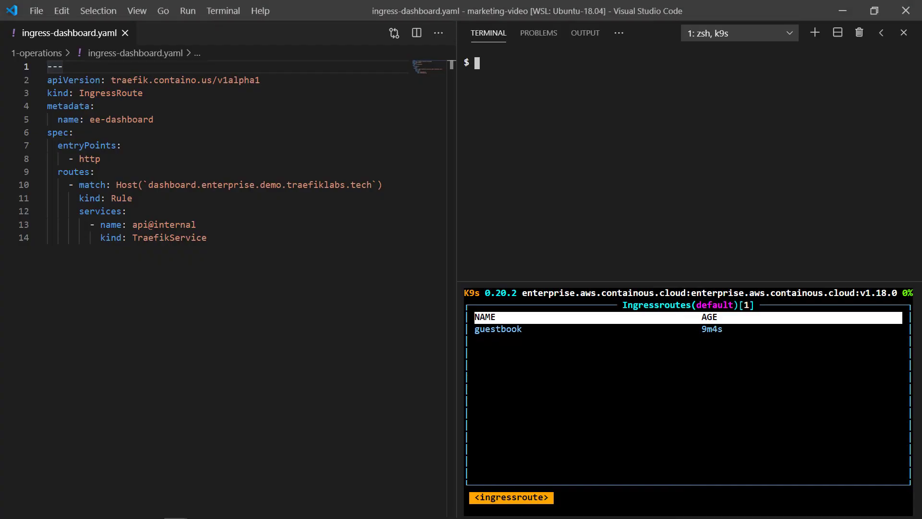
# Apply ingress-dashboard.yaml so the Traefik Enterprise dashboard gets its own host route
pyautogui.write('kubectl apply -f ./ingress-guestbook.yaml')
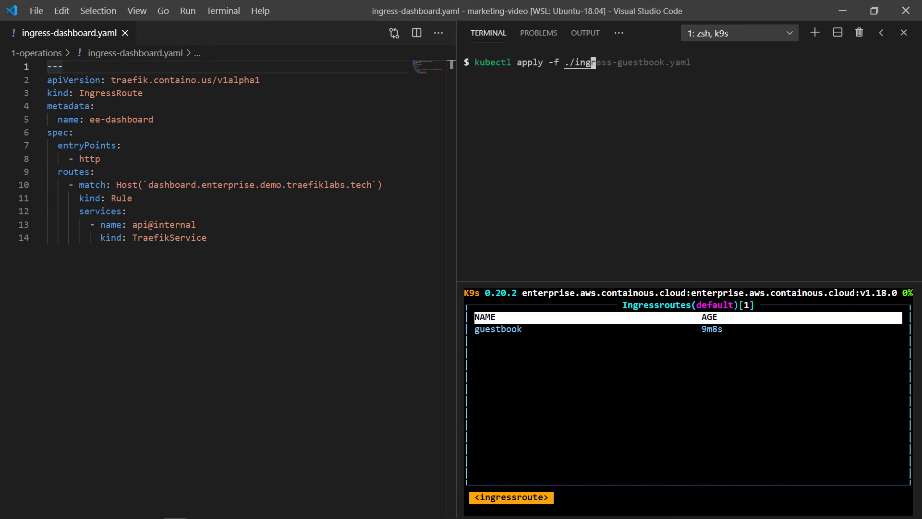
pyautogui.write('ingress-dashboard.yaml')
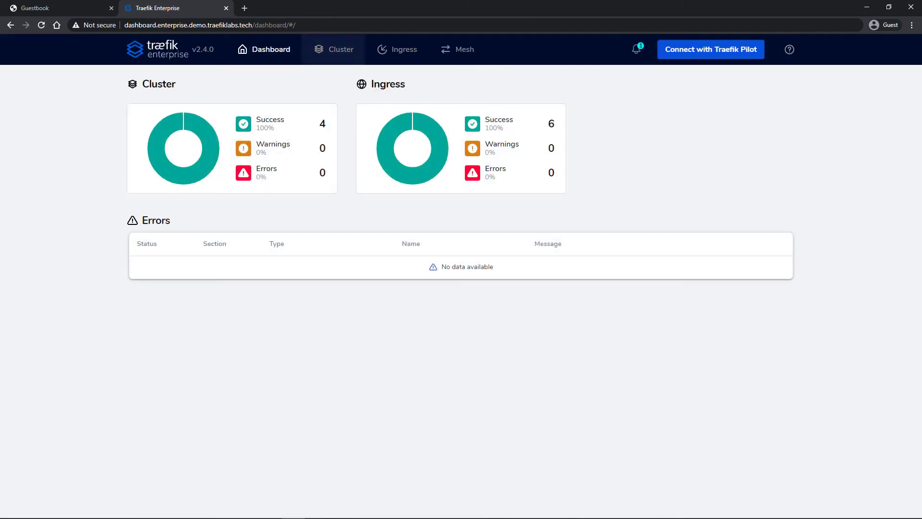
# Review the Cluster and Ingress HTTP router views, then inspect the guestbook router's details
pyautogui.click(334, 49)
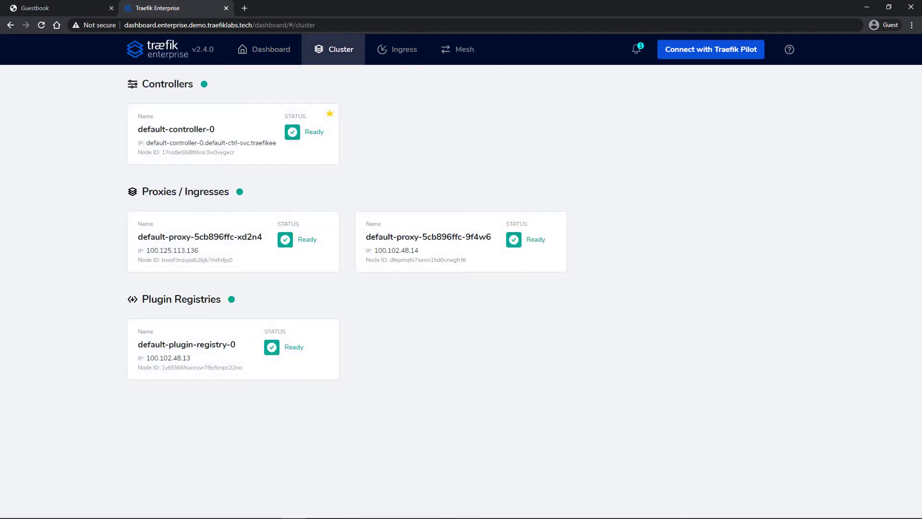
pyautogui.click(397, 49)
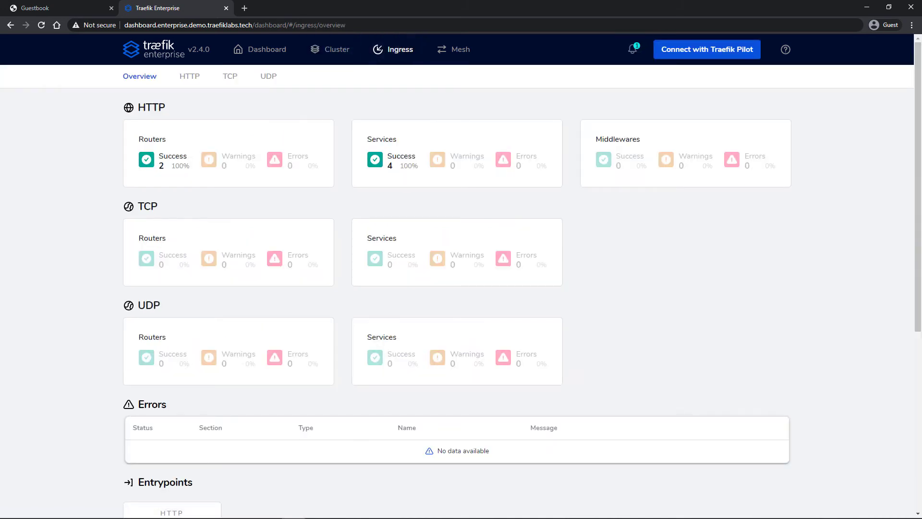
pyautogui.click(189, 75)
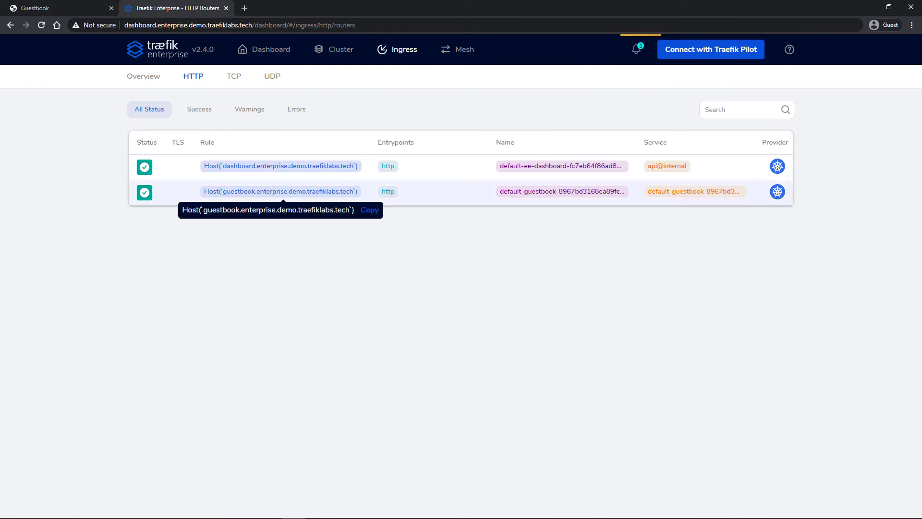
pyautogui.click(280, 191)
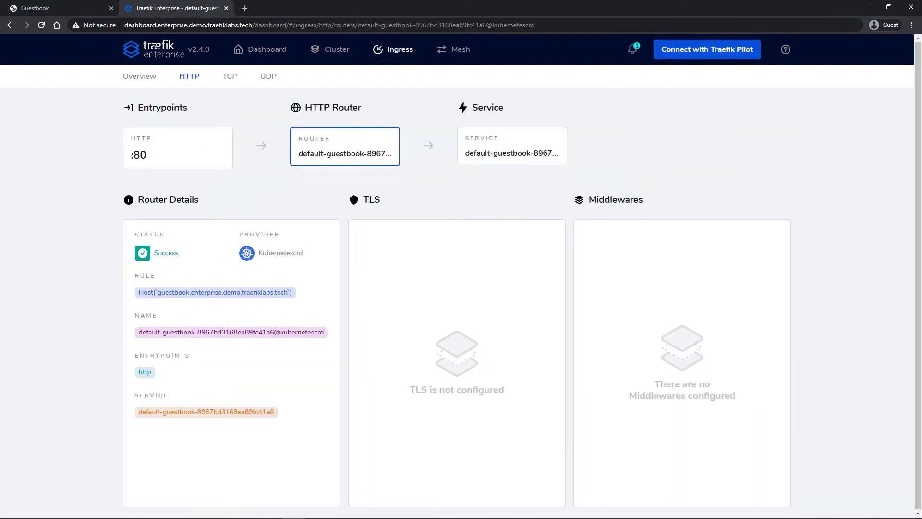
pyautogui.click(510, 146)
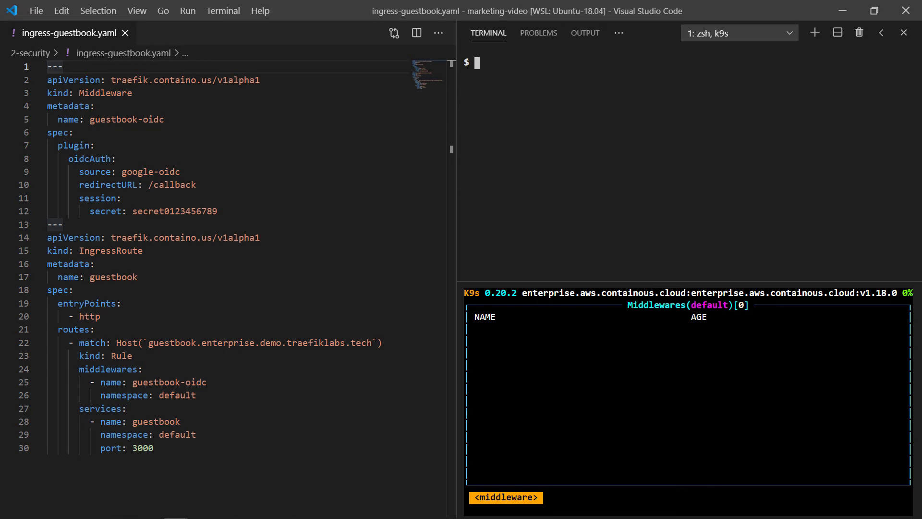
# Apply ingress-guestbook.yaml with the Google OIDC middleware and reload the guestbook, now redirecting to sign-in
pyautogui.write('kubectl apply -f ./ingress-guestbook.yaml')
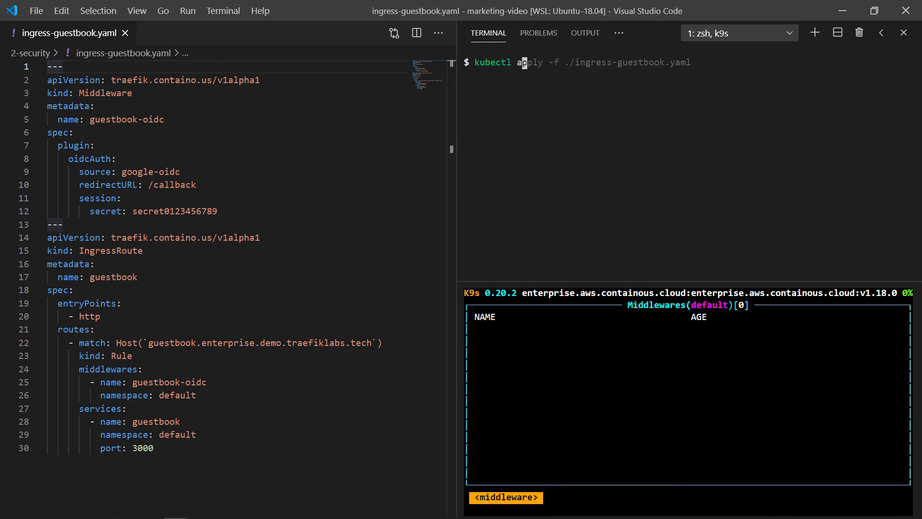
pyautogui.press('Return')
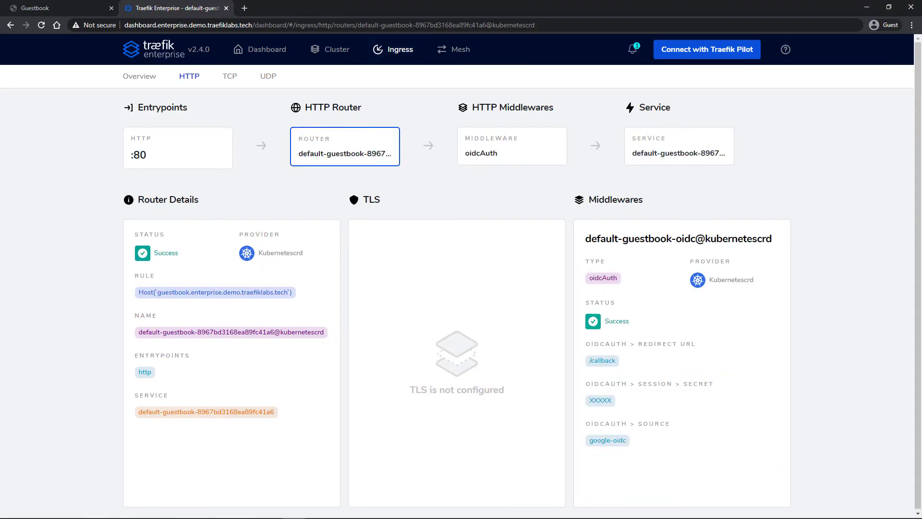
pyautogui.click(58, 8)
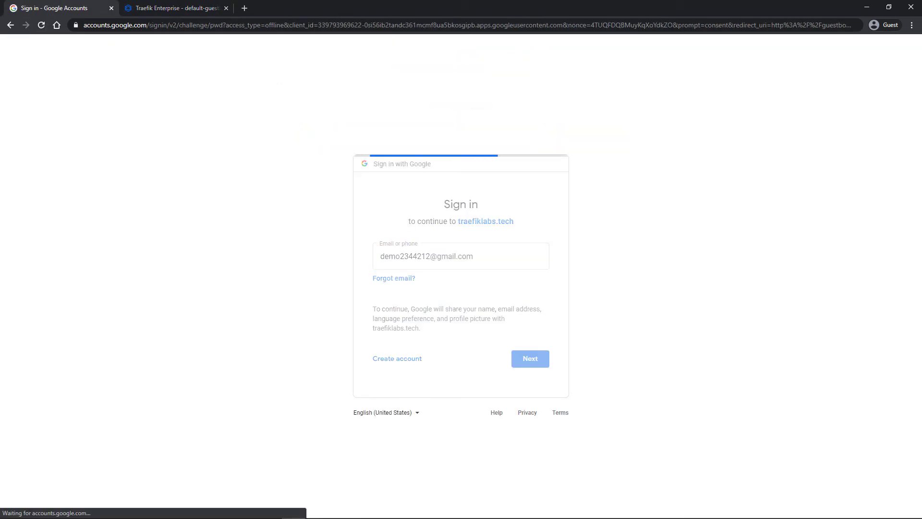
# Sign in with Google to reach the guestbook, then curl the /denied/hello path to test the private plugin
pyautogui.click(529, 358)
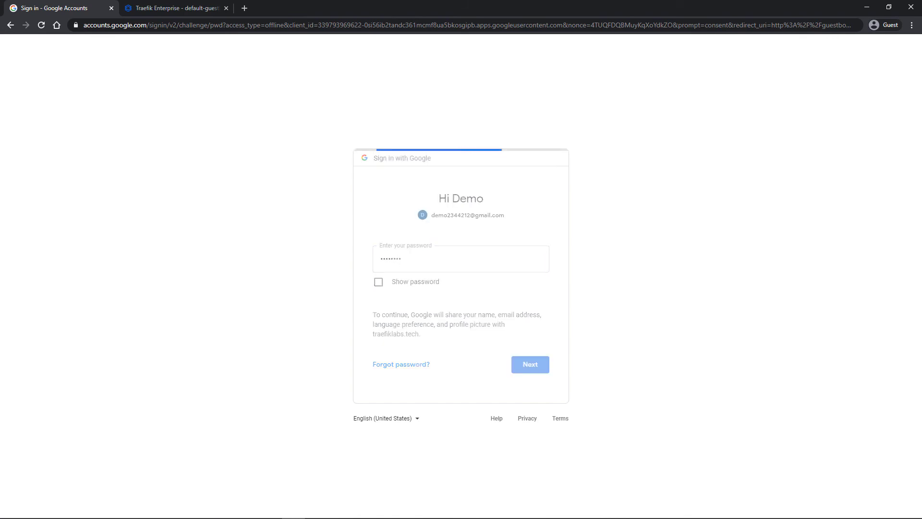
pyautogui.click(528, 364)
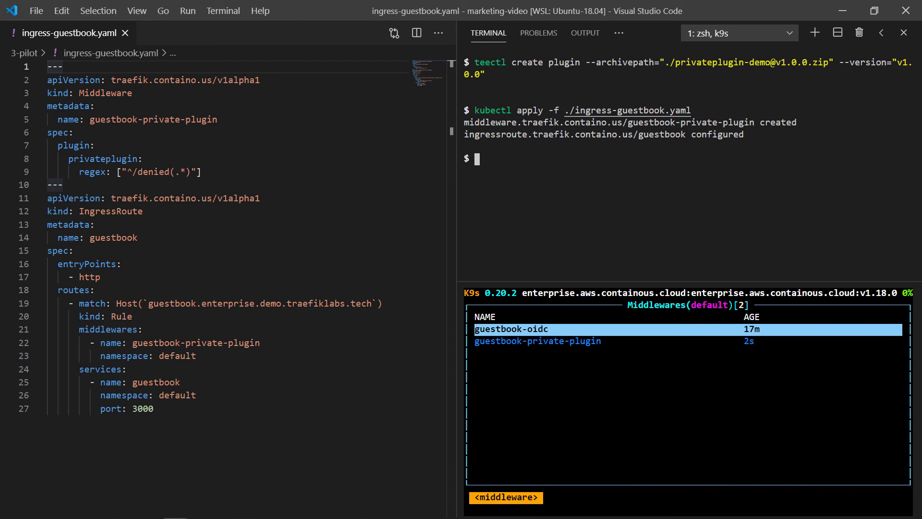
pyautogui.write('curl -v http://guestbook.enterprise.demo.traefiklabs.tech/denied/hello')
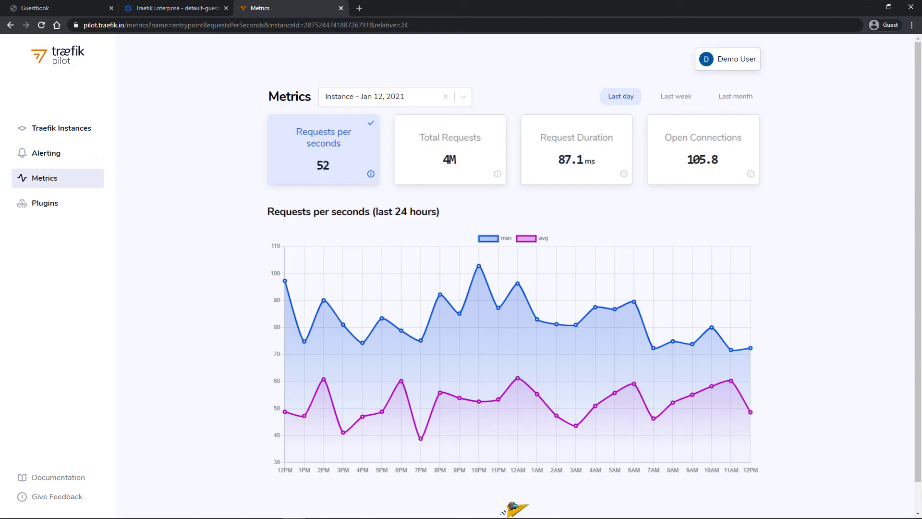
# View the last-day charts for Total Requests, Request Duration and Open Connections
pyautogui.click(450, 149)
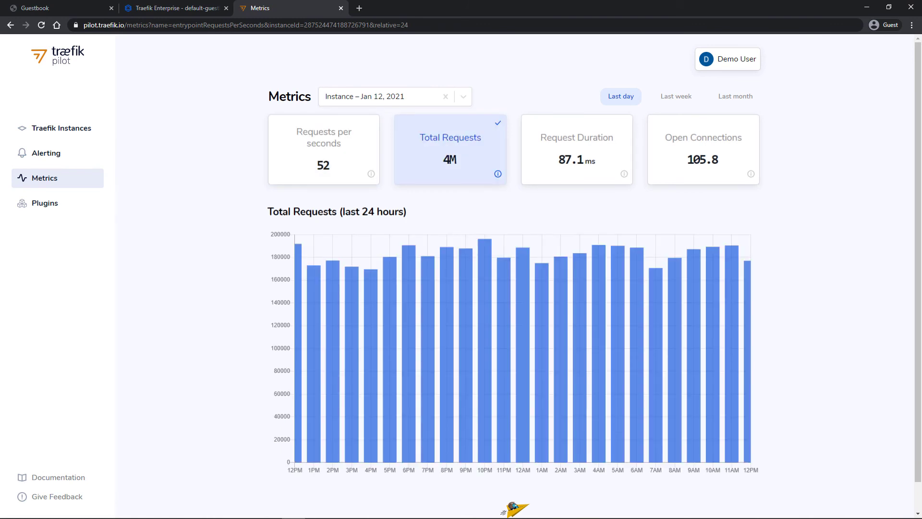
pyautogui.click(576, 150)
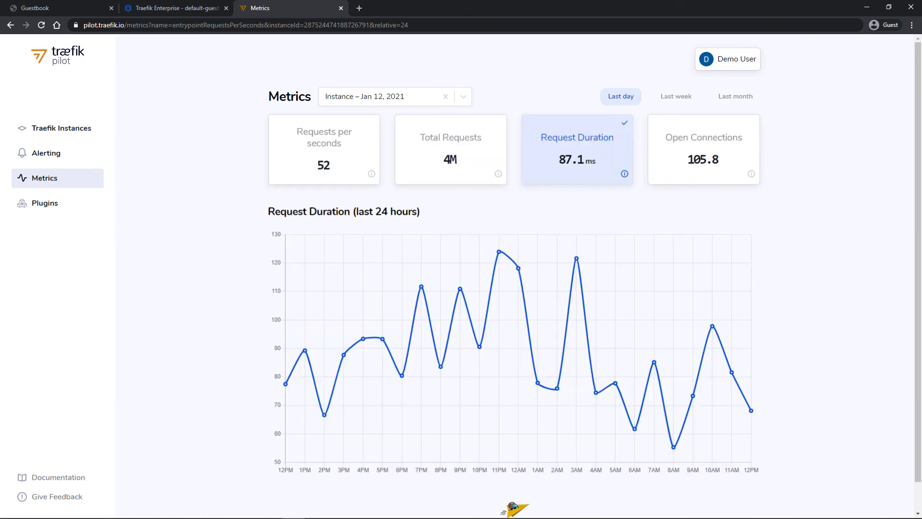
pyautogui.click(703, 149)
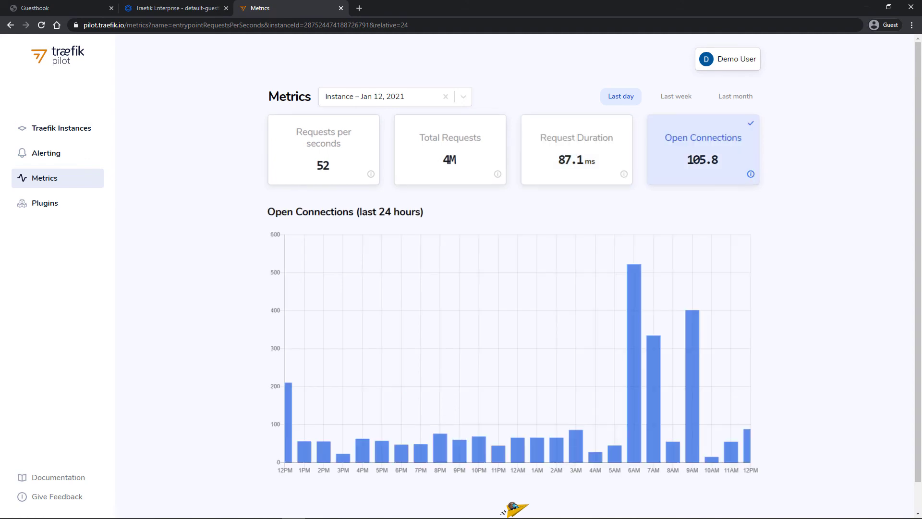